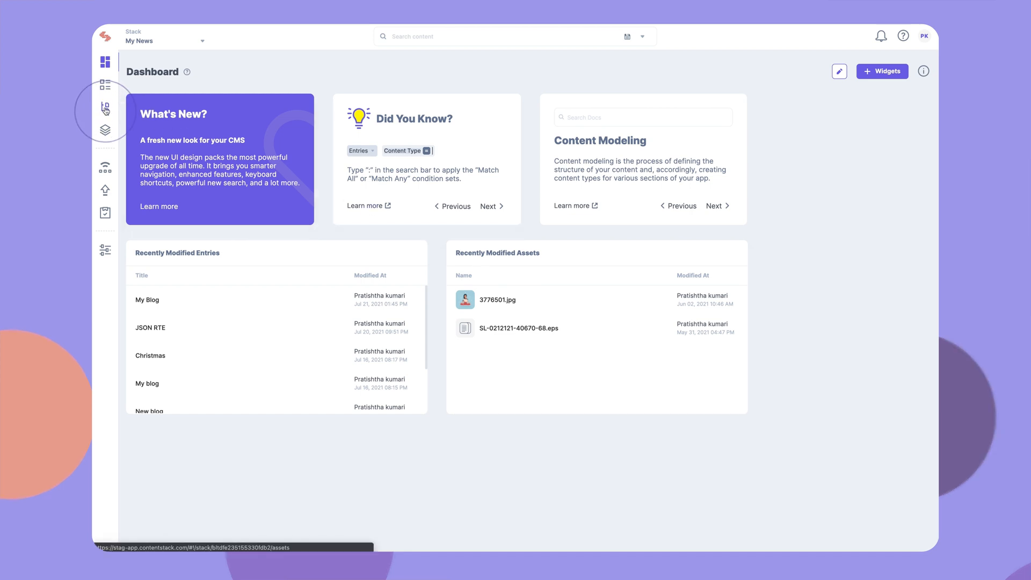
Show the My News stack's asset library listing 3776501.jpg and the Assets folder.
{"action": "left_click", "coordinate": [104, 110]}
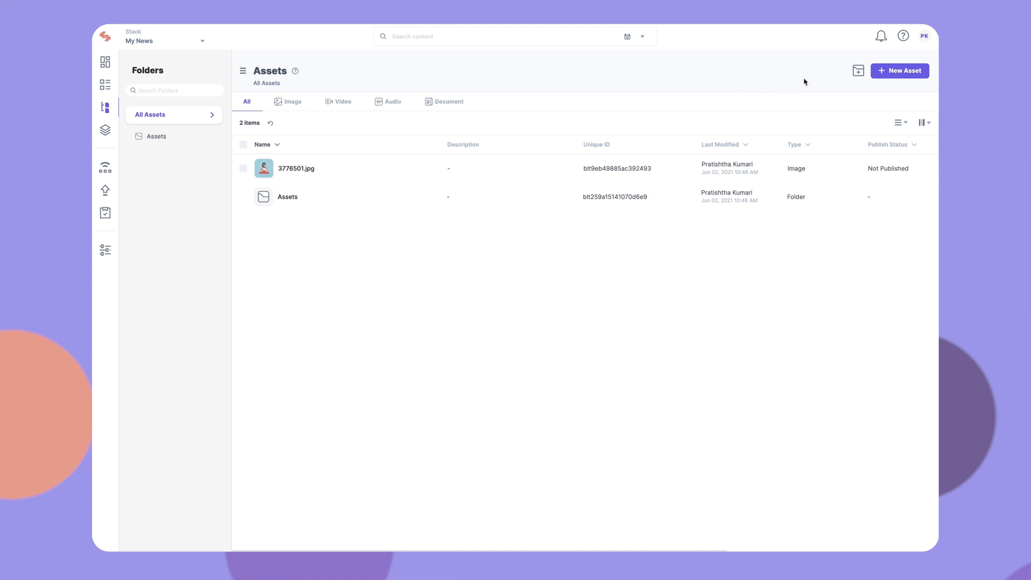
Upload contentstack.png from the computer as a new asset, making three items in All Assets.
{"action": "left_click", "coordinate": [900, 71]}
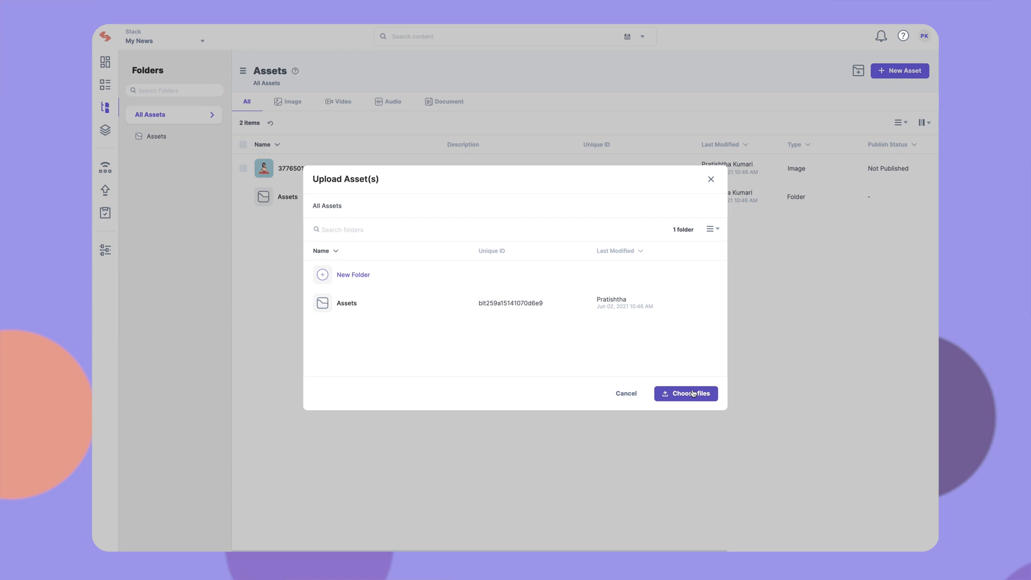
{"action": "left_click", "coordinate": [685, 393]}
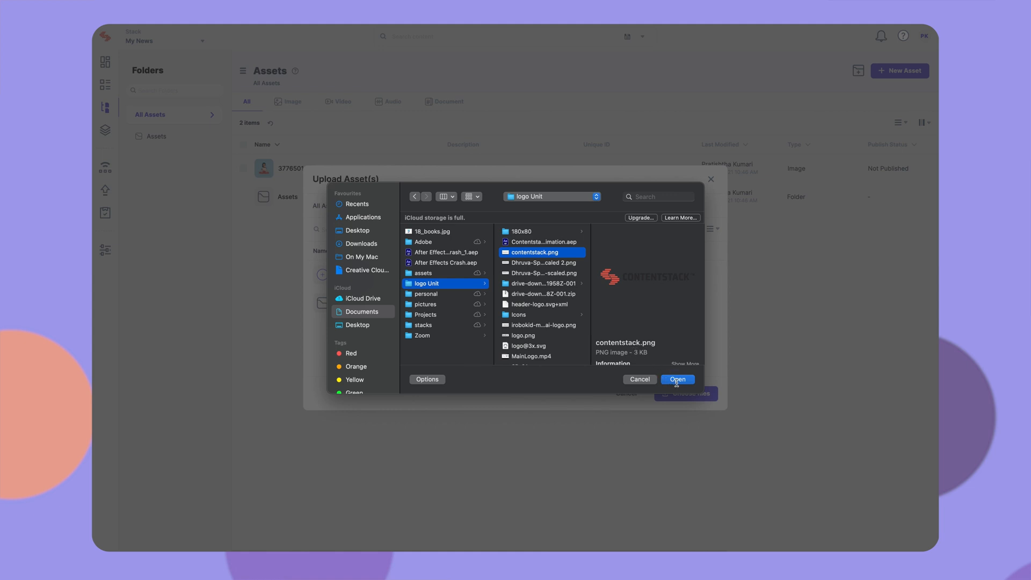
{"action": "left_click", "coordinate": [677, 379]}
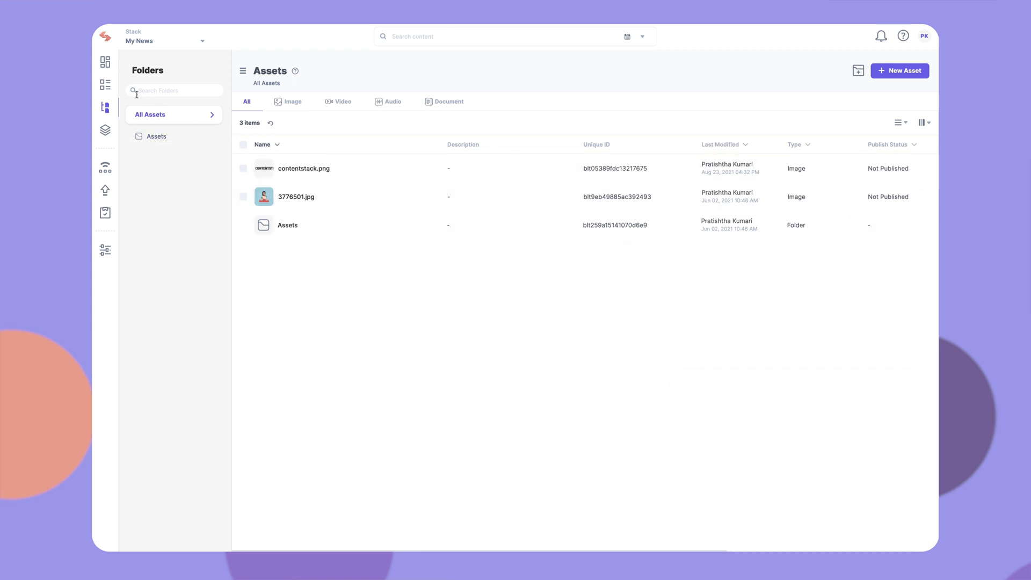
Insert contentstack.png into the Christmas entry's rich text field as an image.
{"action": "left_click", "coordinate": [105, 84]}
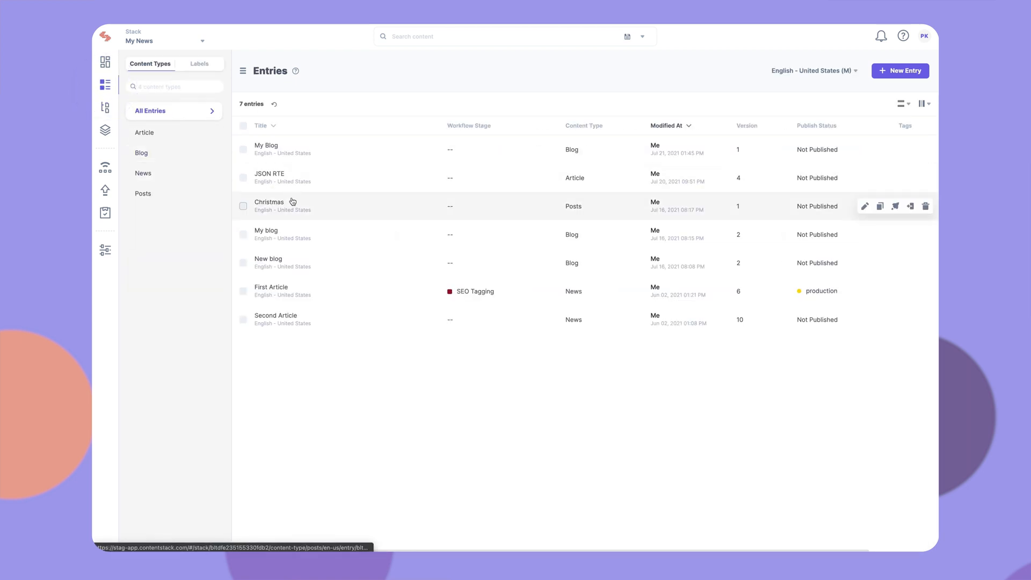
{"action": "left_click", "coordinate": [269, 202]}
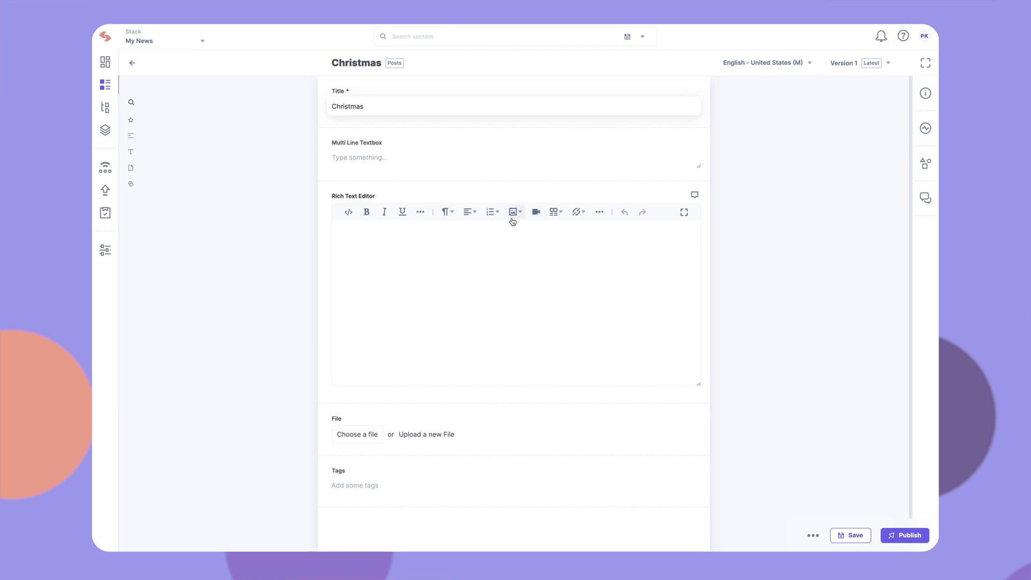
{"action": "left_click", "coordinate": [513, 211]}
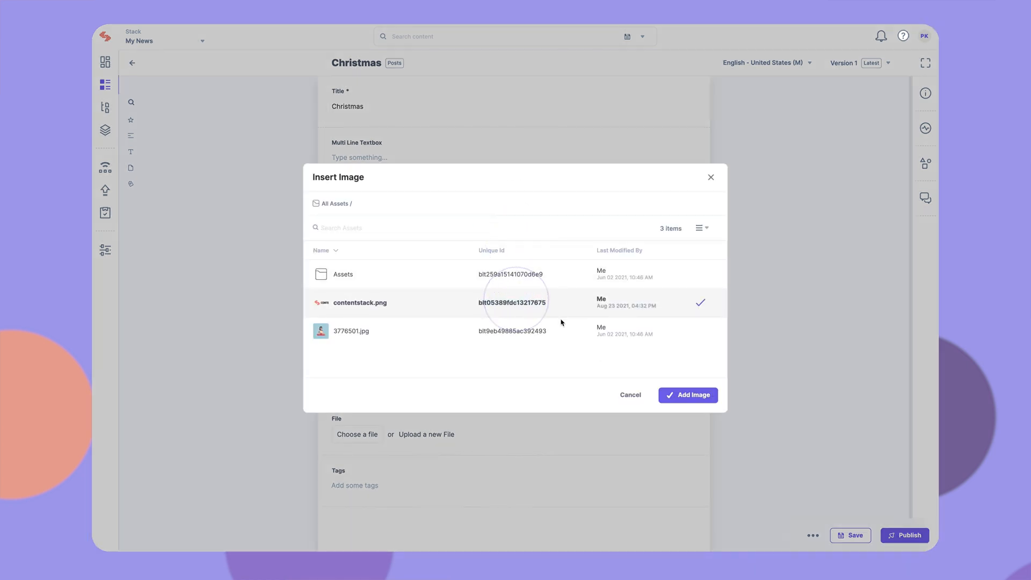
{"action": "left_click", "coordinate": [688, 394]}
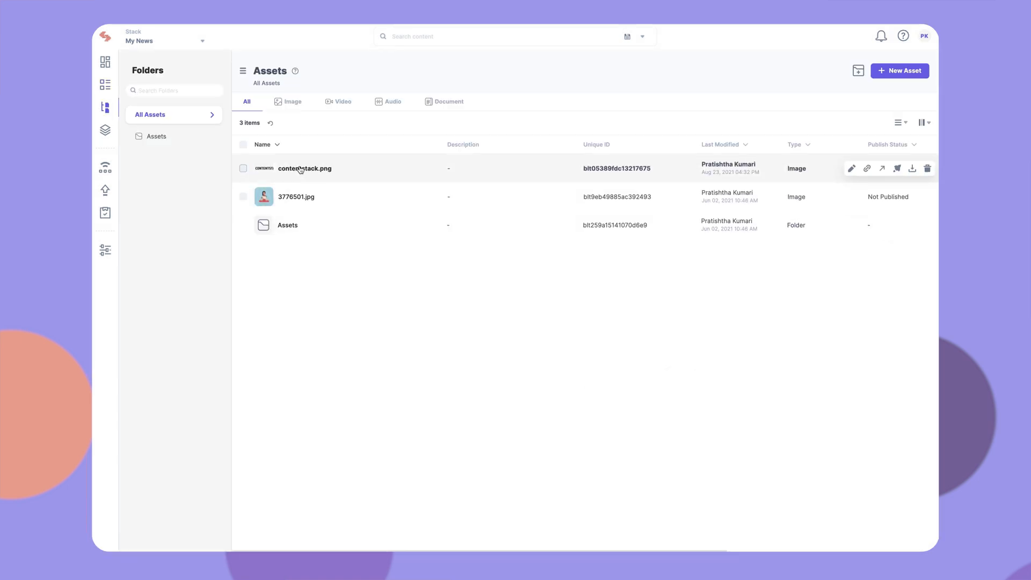
View contentstack.png's details (2.9KB, 600 × 315) and save them.
{"action": "left_click", "coordinate": [304, 168]}
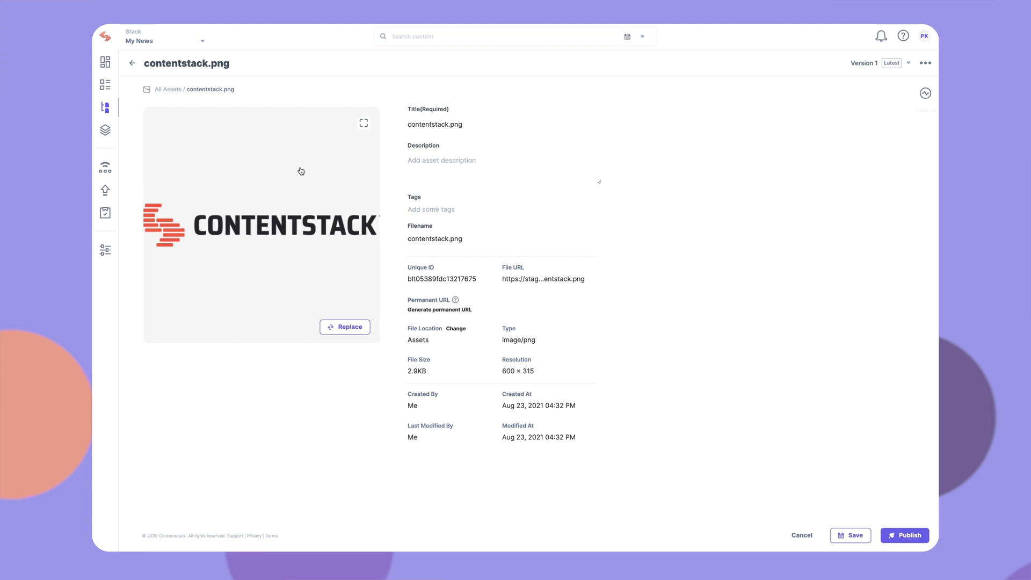
{"action": "mouse_move", "coordinate": [802, 463]}
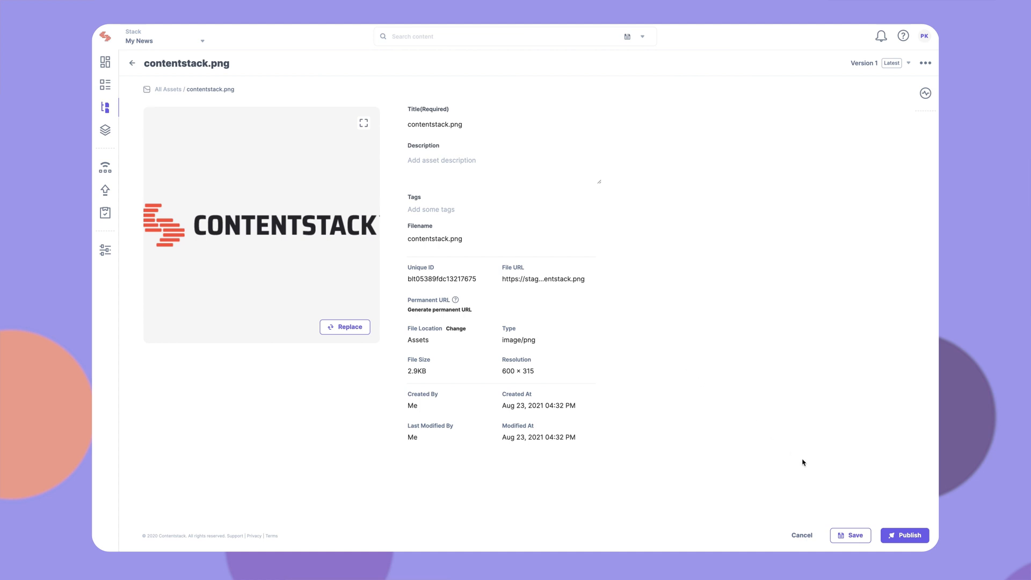
{"action": "left_click", "coordinate": [851, 535]}
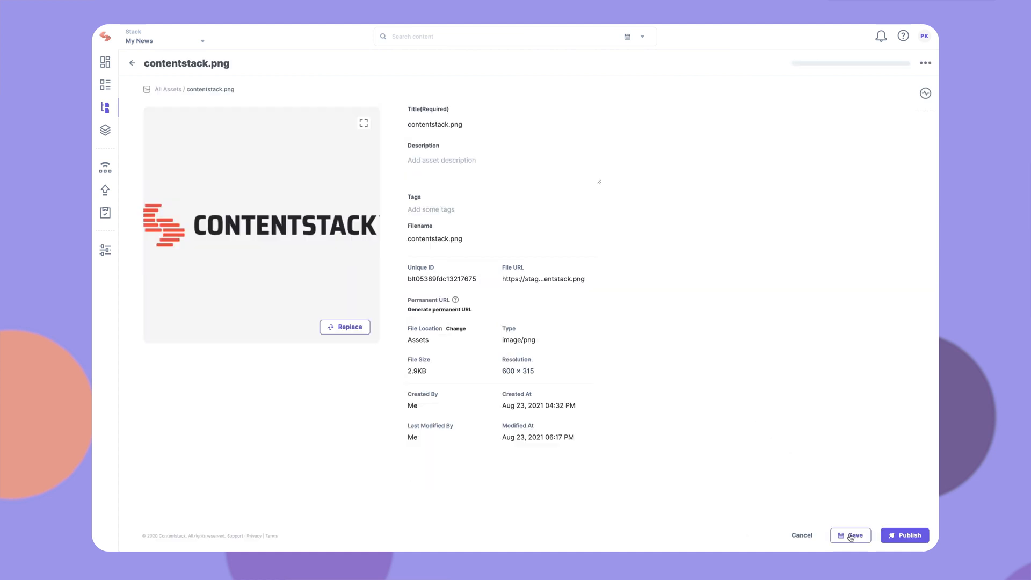
{"action": "left_click", "coordinate": [850, 535]}
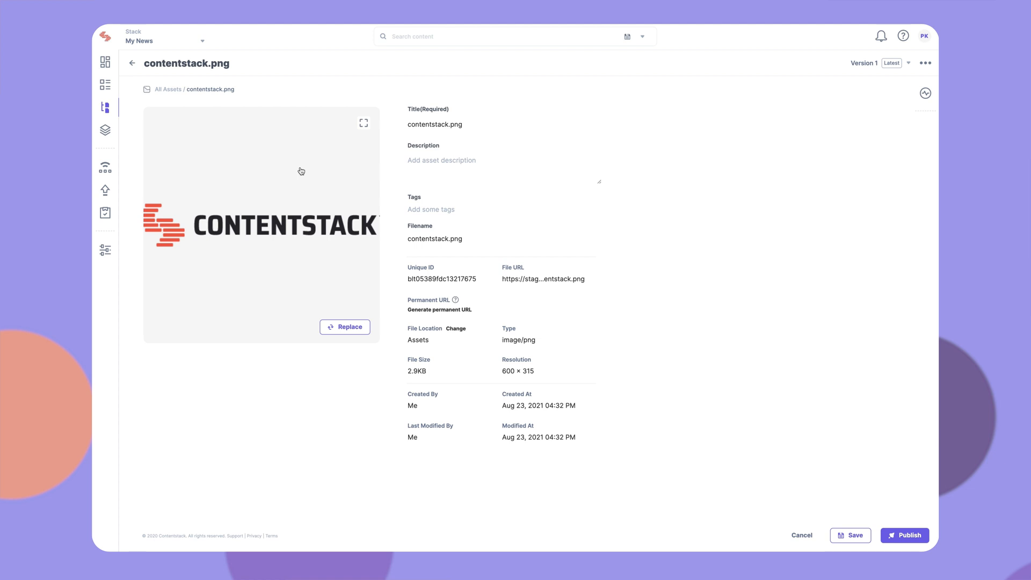
Save contentstack.png's details again as Version 2, modified Aug 23, 2021 06:17 PM.
{"action": "left_click", "coordinate": [543, 278]}
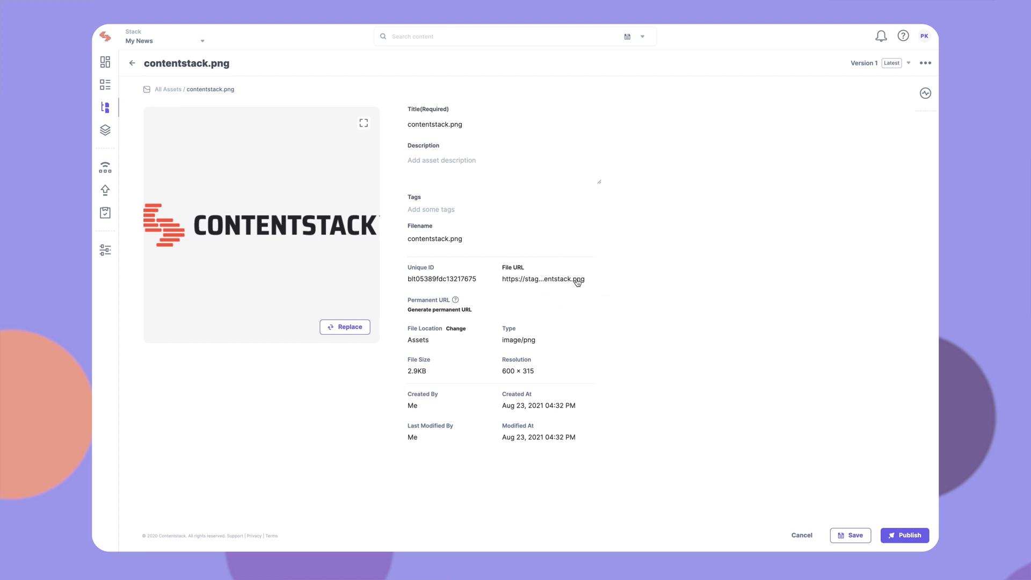
{"action": "left_click", "coordinate": [542, 279]}
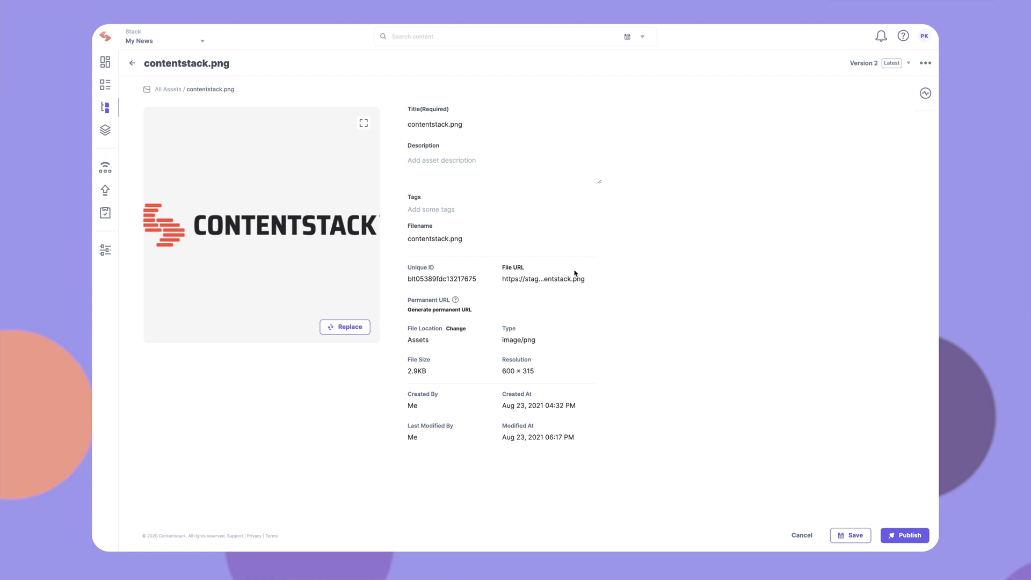
{"action": "mouse_move", "coordinate": [913, 534]}
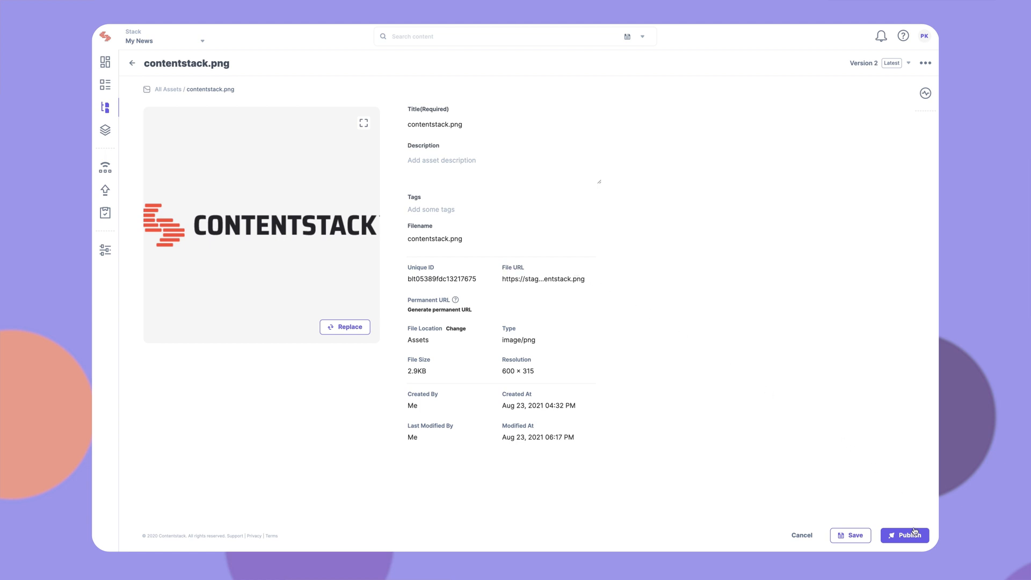
Publish contentstack.png, then reveal its Add To Release and Delete actions.
{"action": "left_click", "coordinate": [904, 535]}
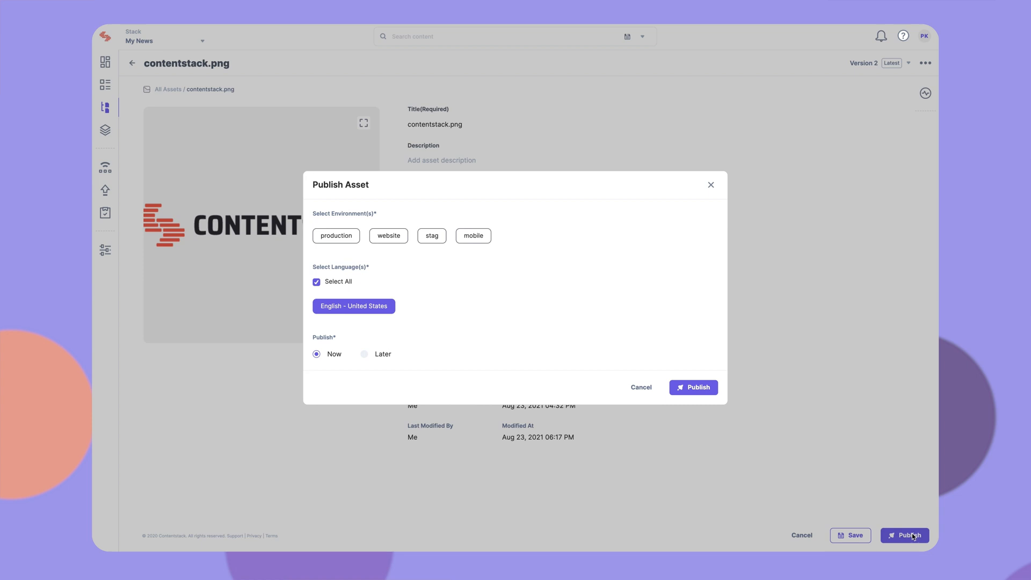
{"action": "mouse_move", "coordinate": [711, 200]}
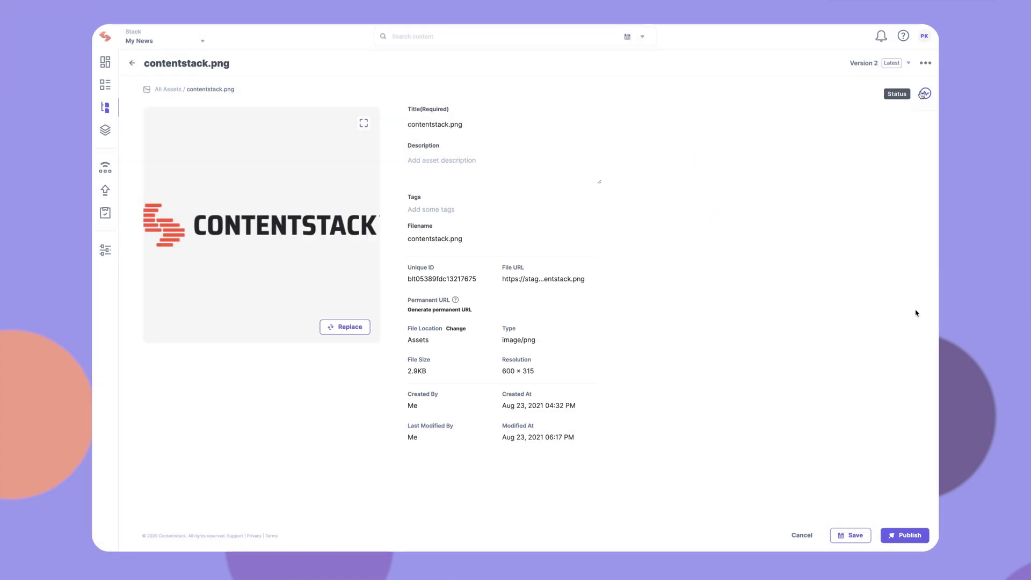
{"action": "left_click", "coordinate": [927, 64]}
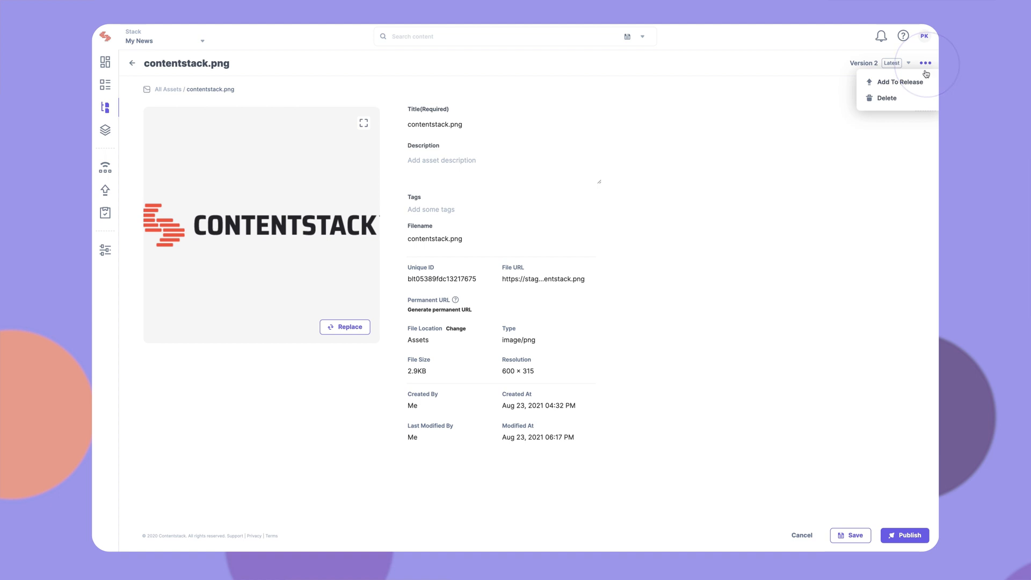
{"action": "mouse_move", "coordinate": [886, 98]}
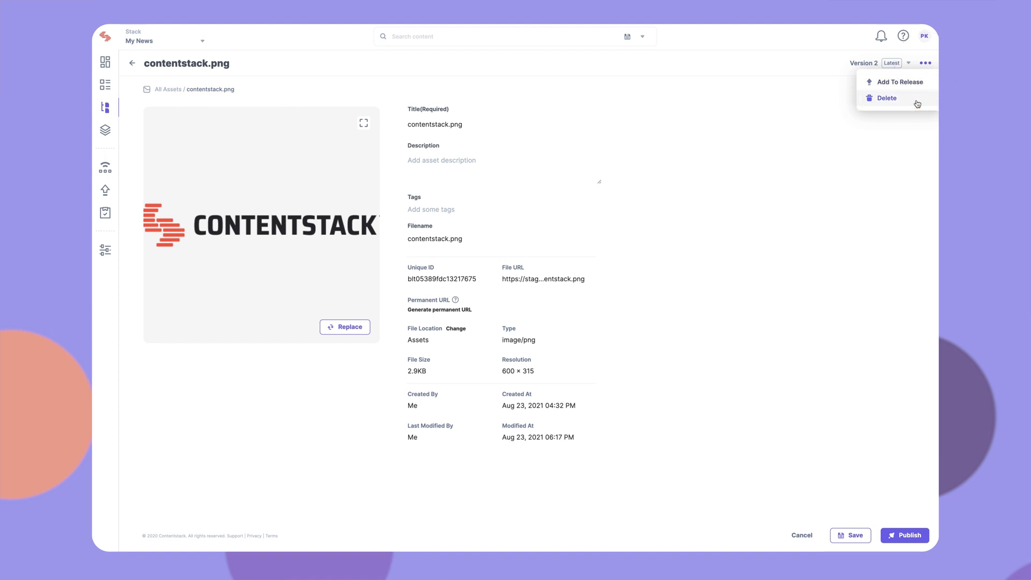